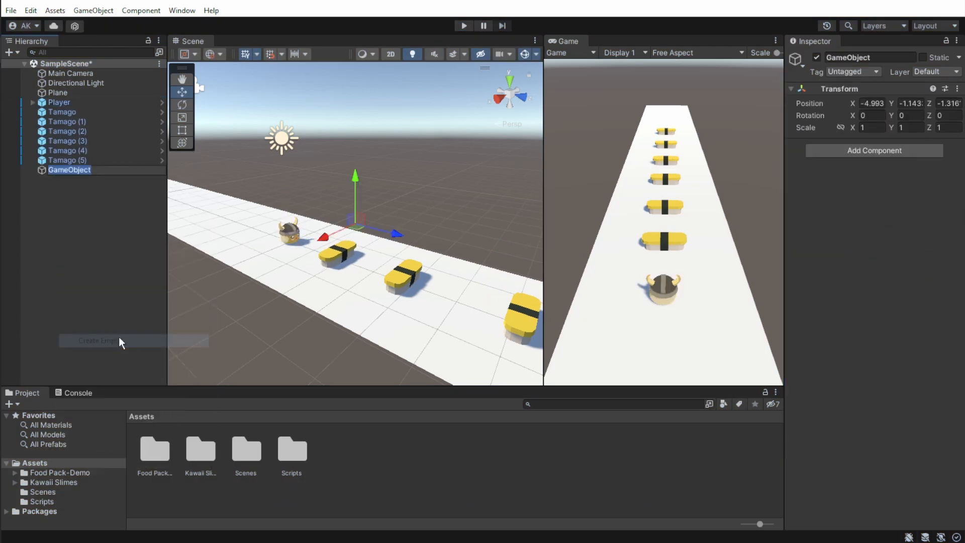
Create an empty PlayerParent object in the Hierarchy and nest Player under it.
right_click(839, 89)
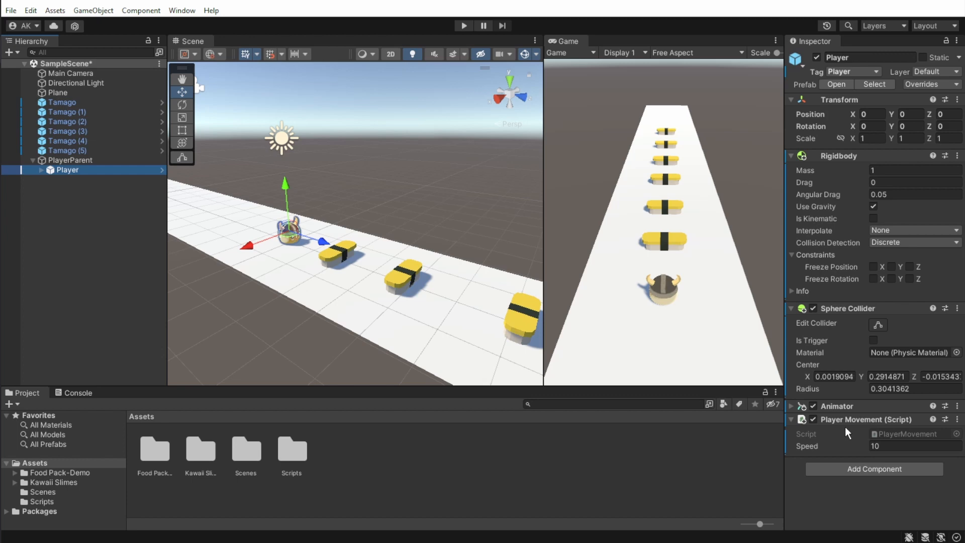
click(70, 160)
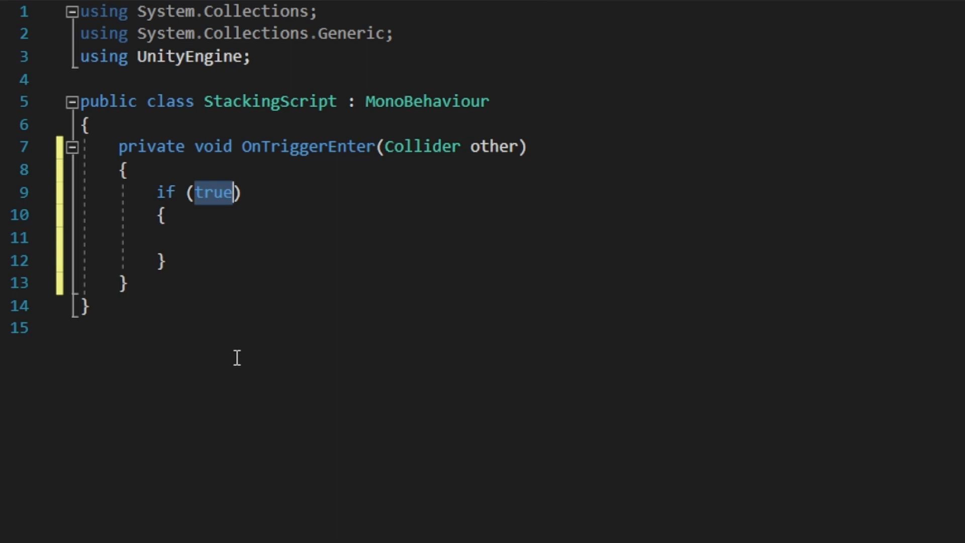
Test other.CompareTag("stackable") in the if and add a 'Jump the player up' comment.
text(other)
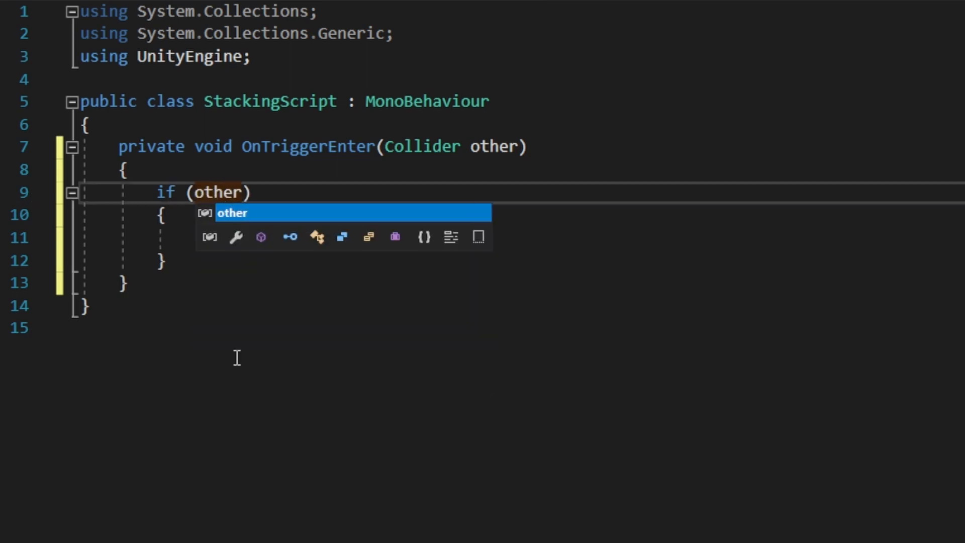
text(.CompareTag("stackable")
click(522, 237)
text(//)
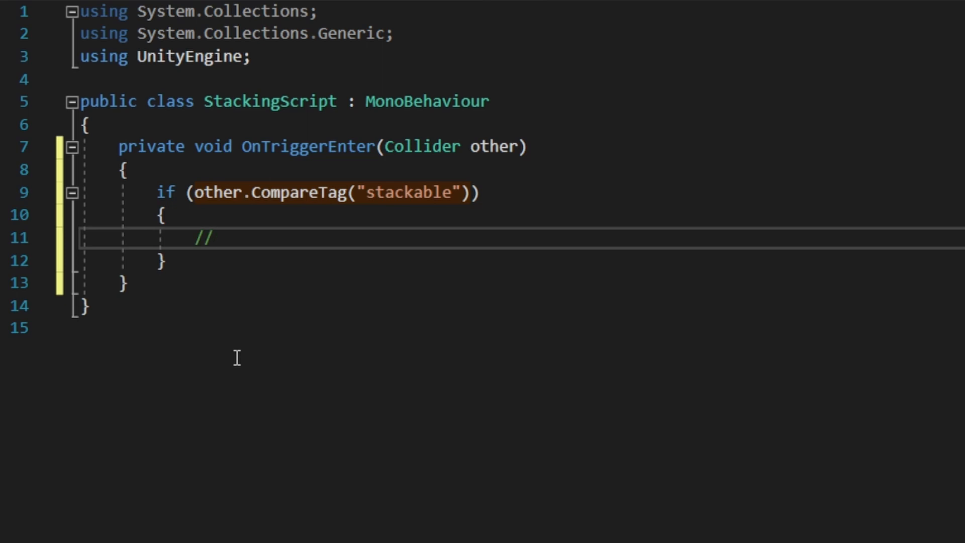
text(Jump)
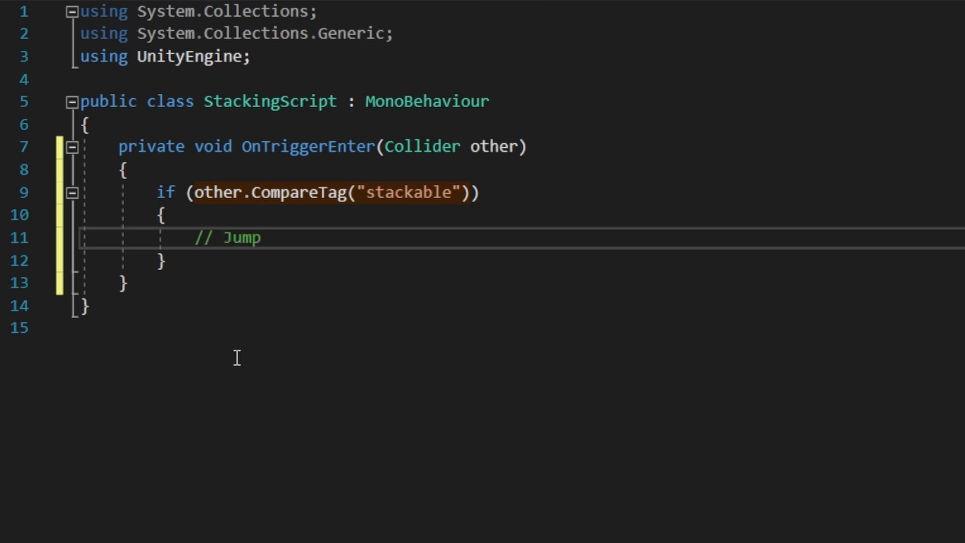
text(the player up)
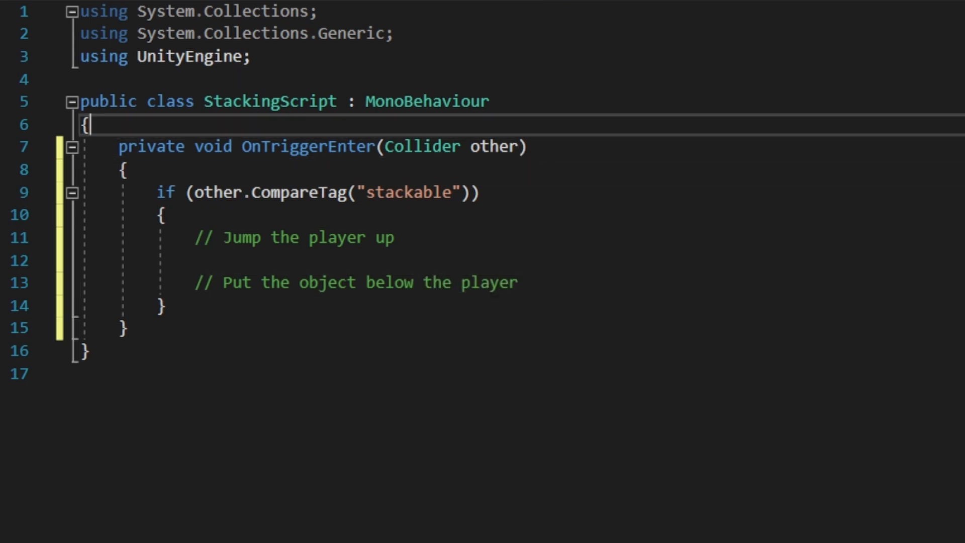
Declare a [SerializeField] Transform player and assign player.position a raised newPos.
text([SerializeField] Transform player;)
click(577, 259)
text(Vector3 newPos)
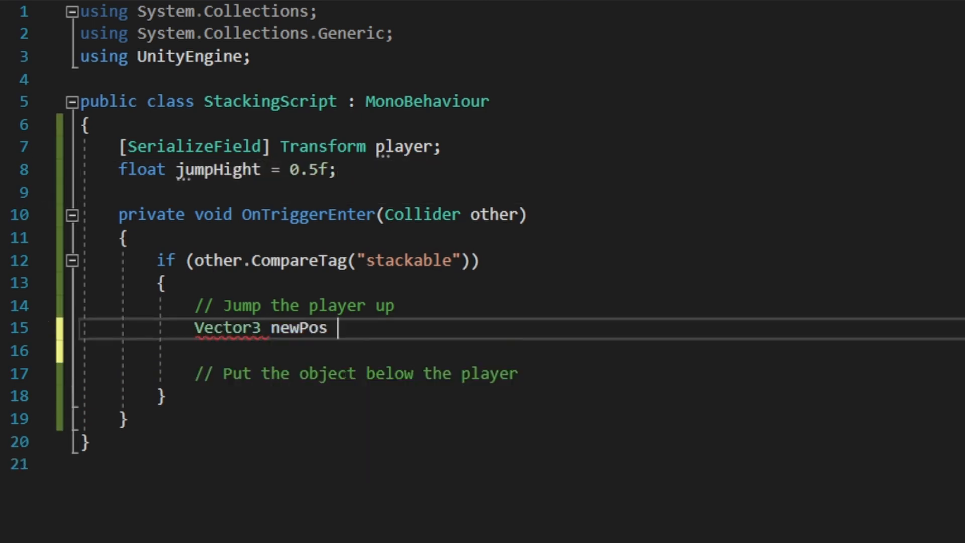
text(= player.position;)
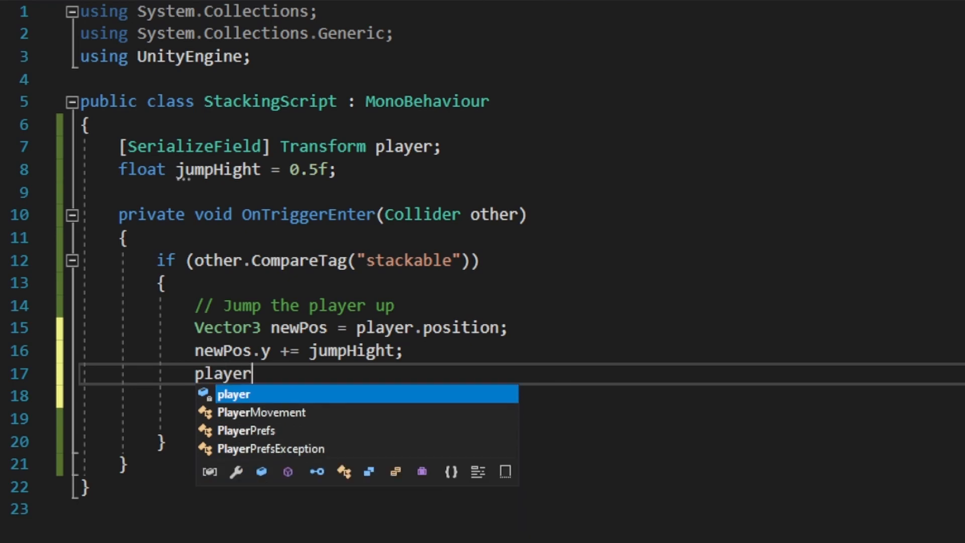
text(.position =newpo)
click(520, 418)
text(// Put the object below the player)
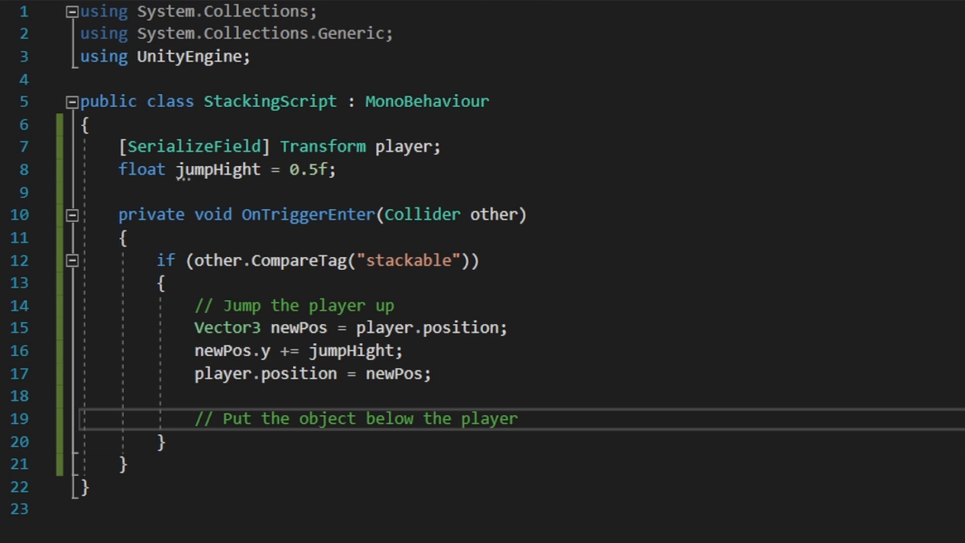
Store other.transform in t and parent it to this.transform with SetParent.
text(Transform t = other.transform;)
text(gameObject.tag = "Untagged";)
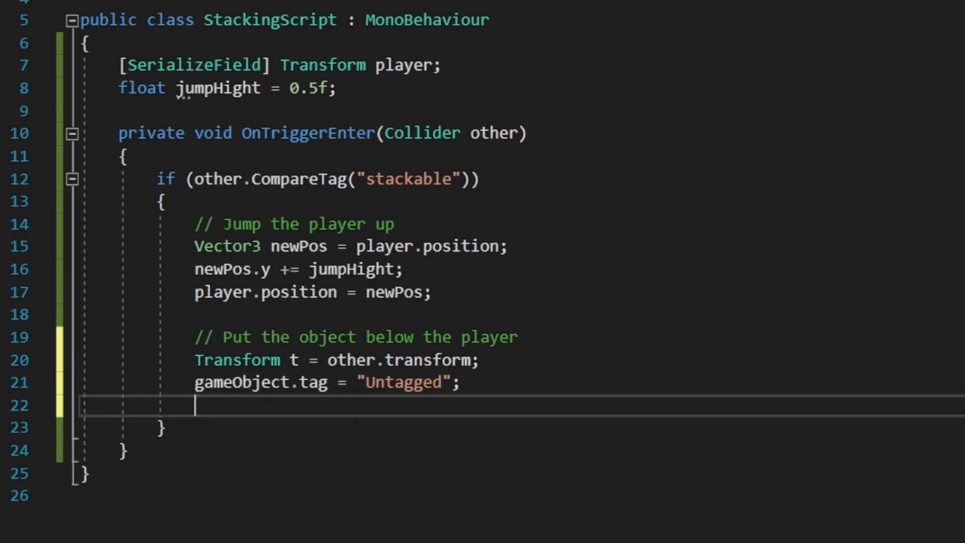
text(t.SetParent)
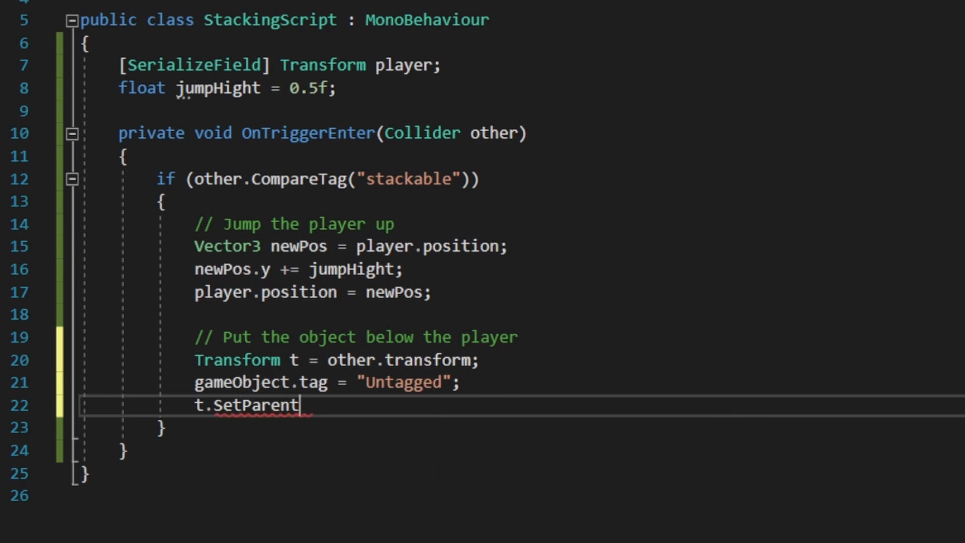
text((this.transform);)
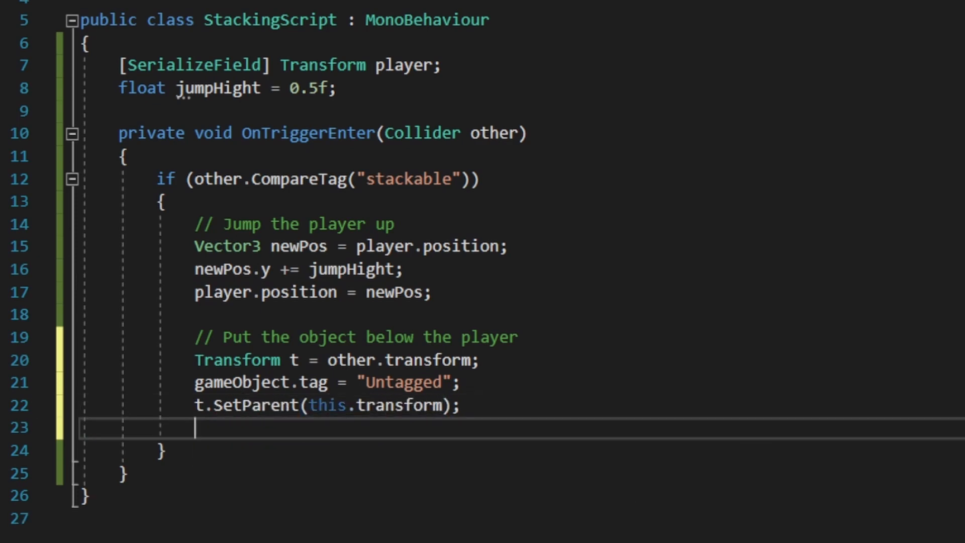
Set t.localPosition to new Vector3(0, stackCount * objectHight, 0).
text(t.localPosition = new Vector3()
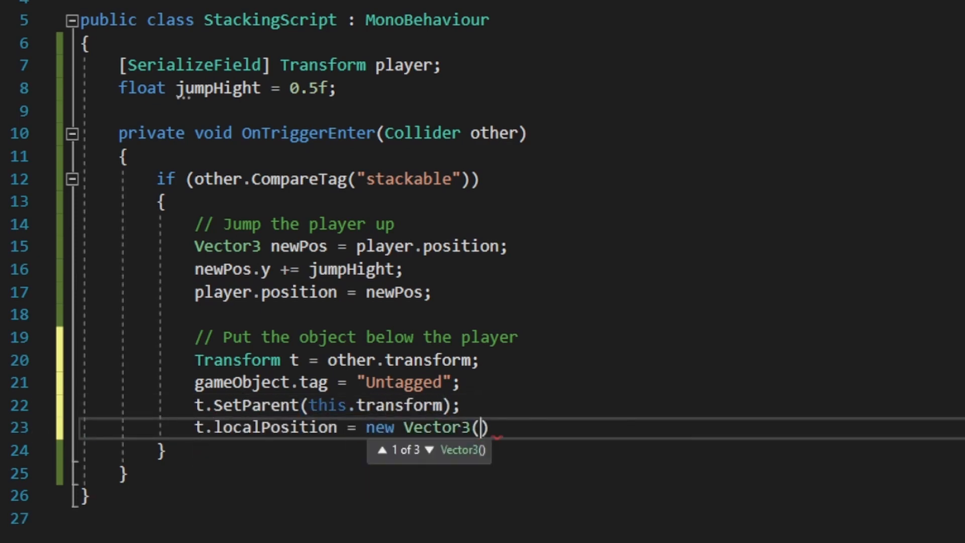
text(0,sta, 0)
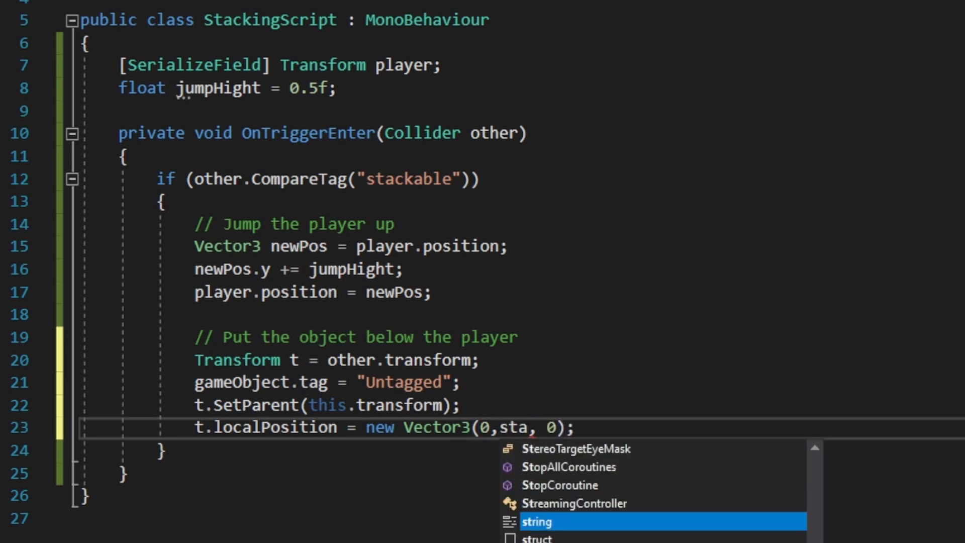
text(stackCount * objectHight)
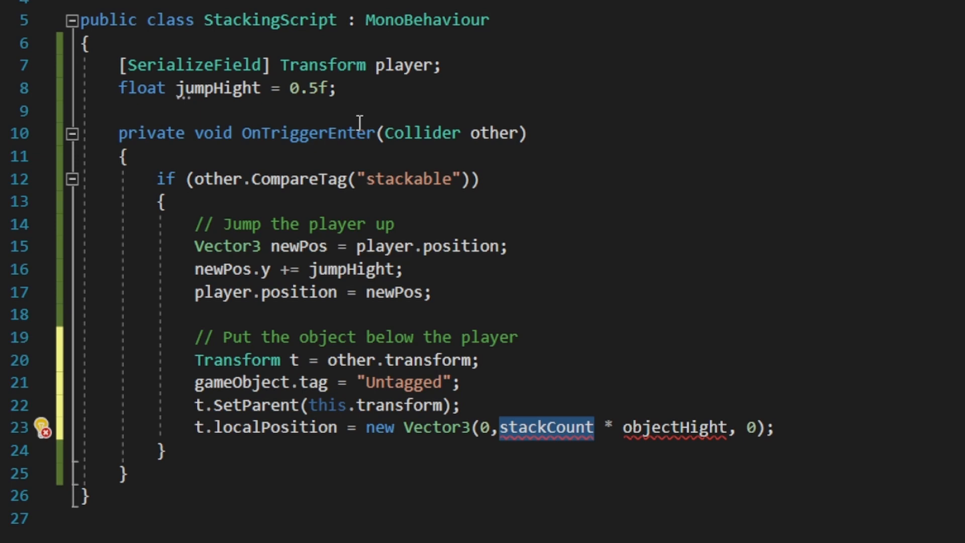
Declare float stackCount = 0 and objectHight = 0.3f, then increment stackCount after stacking.
text(float stackCount = 0;)
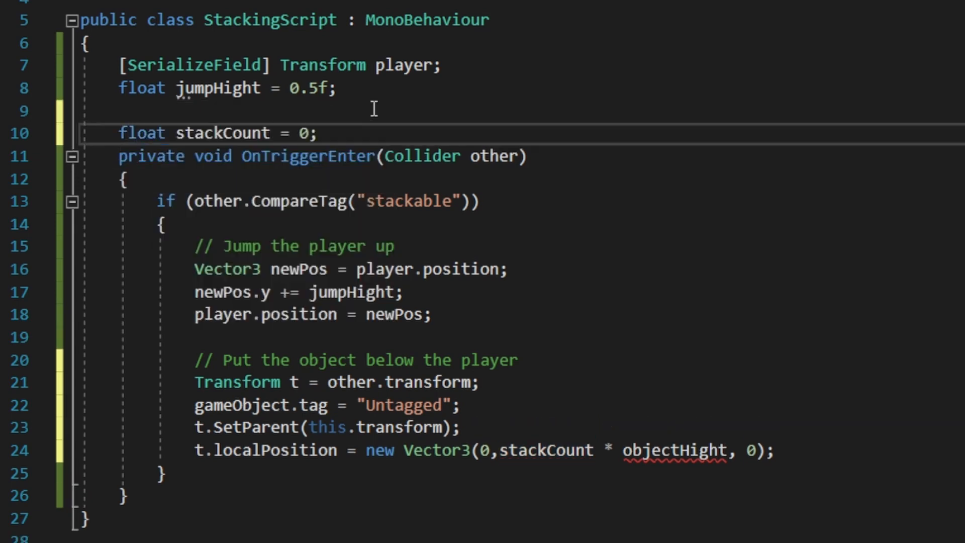
text(float)
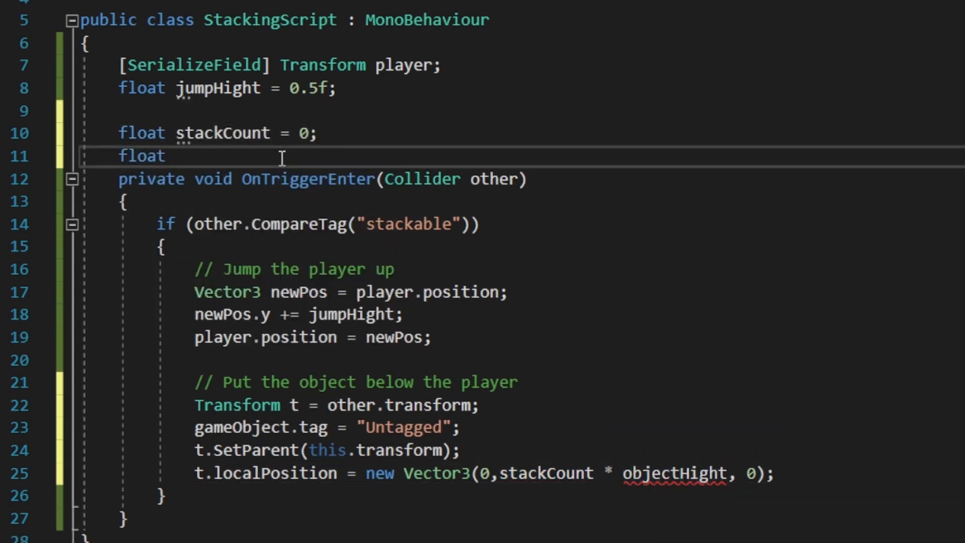
text(objectHight = 0.3f;)
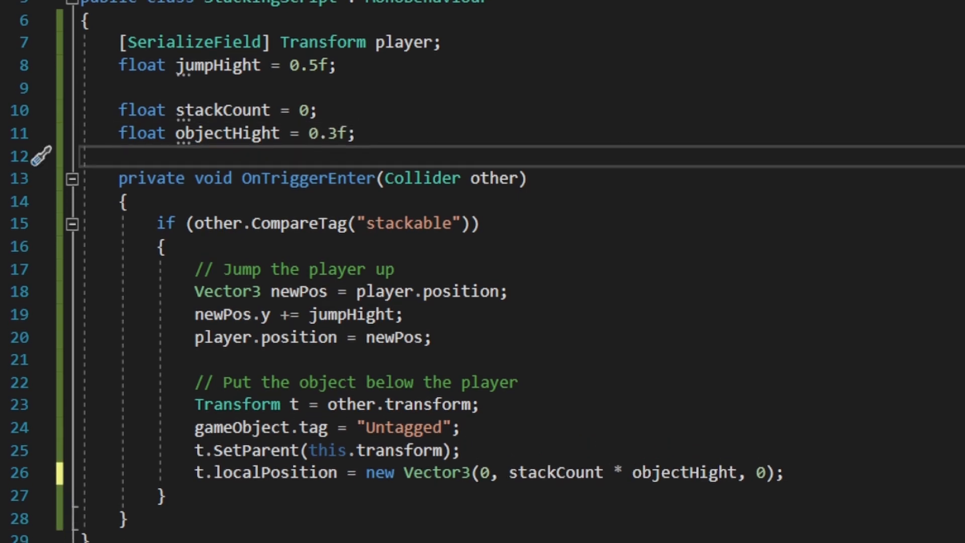
text(stackCount++;)
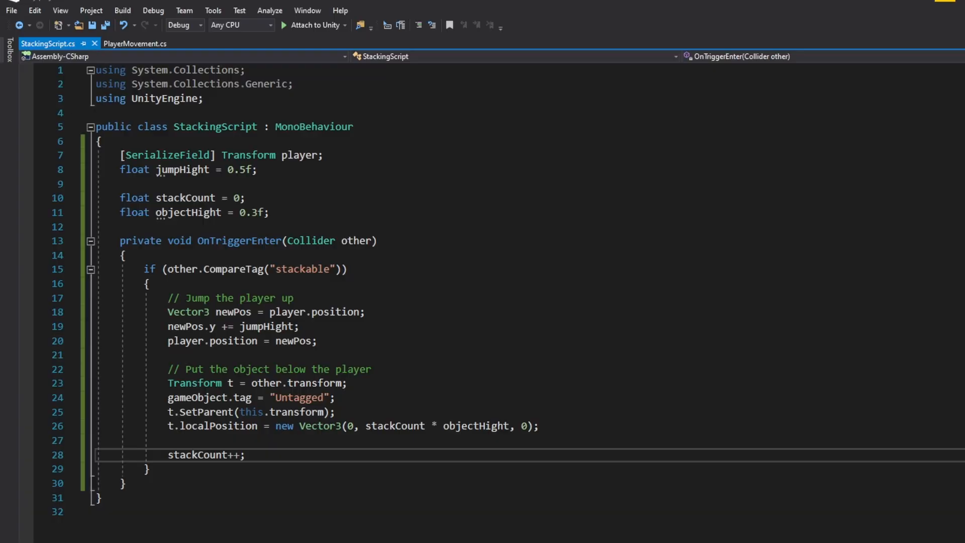
Attach StackingScript to PlayerParent with Player assigned and start Play mode.
double_click(302, 269)
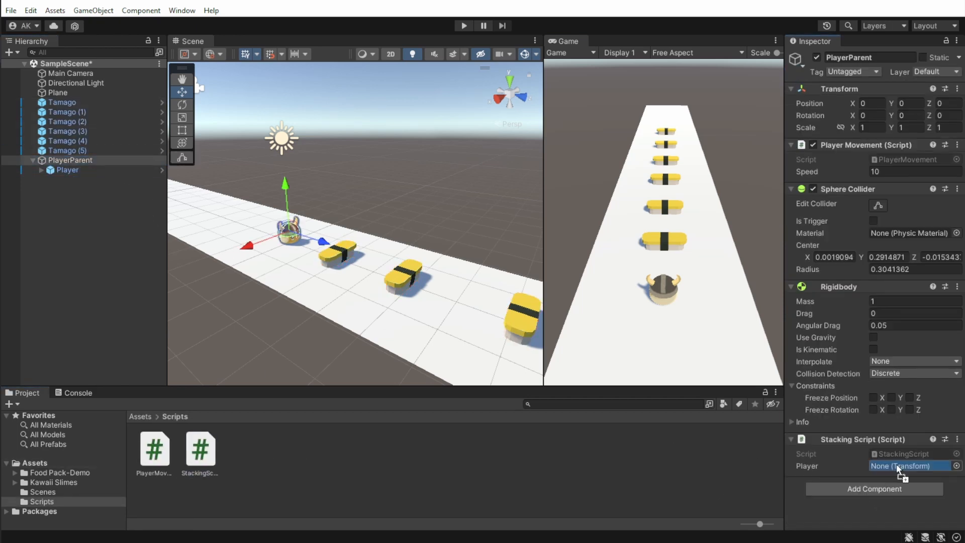
click(464, 25)
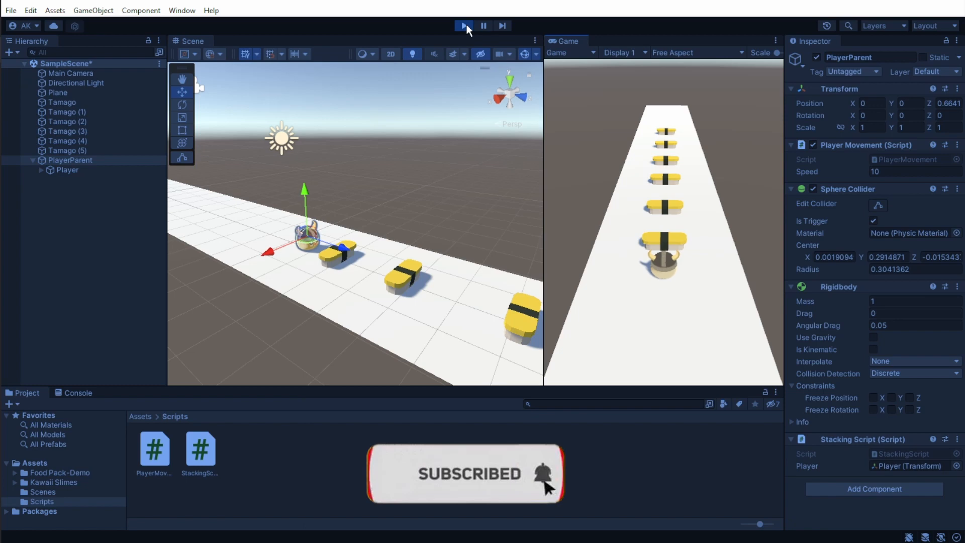